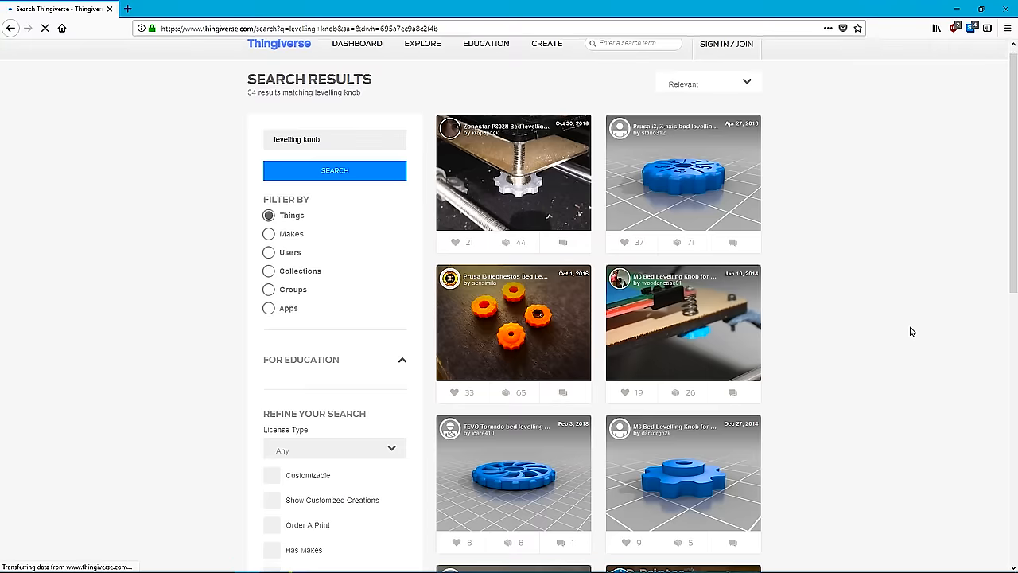
Load the second page of 'levelling knob' search results via VIEW MORE
scroll(down, 3)
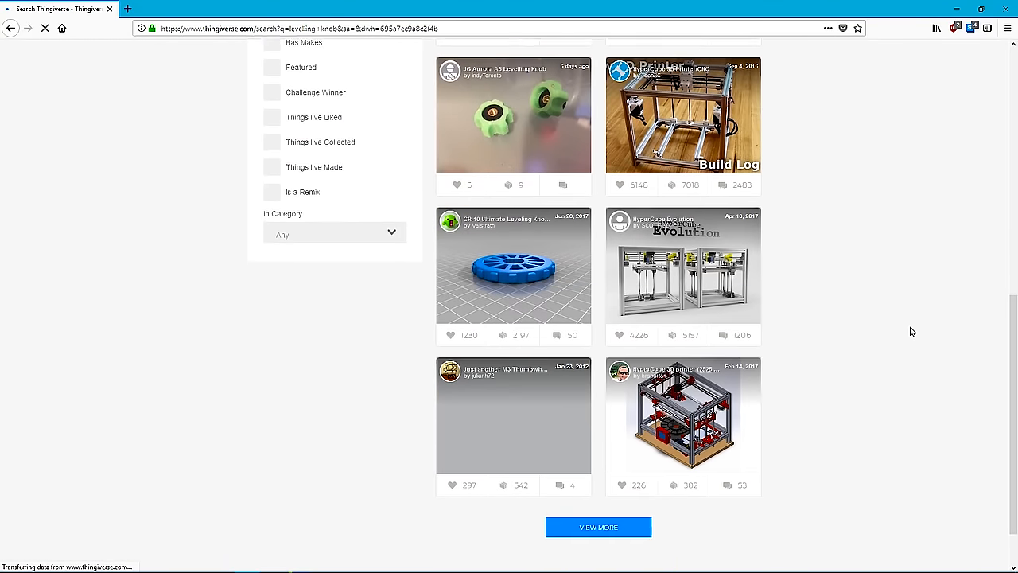
scroll(down, 3)
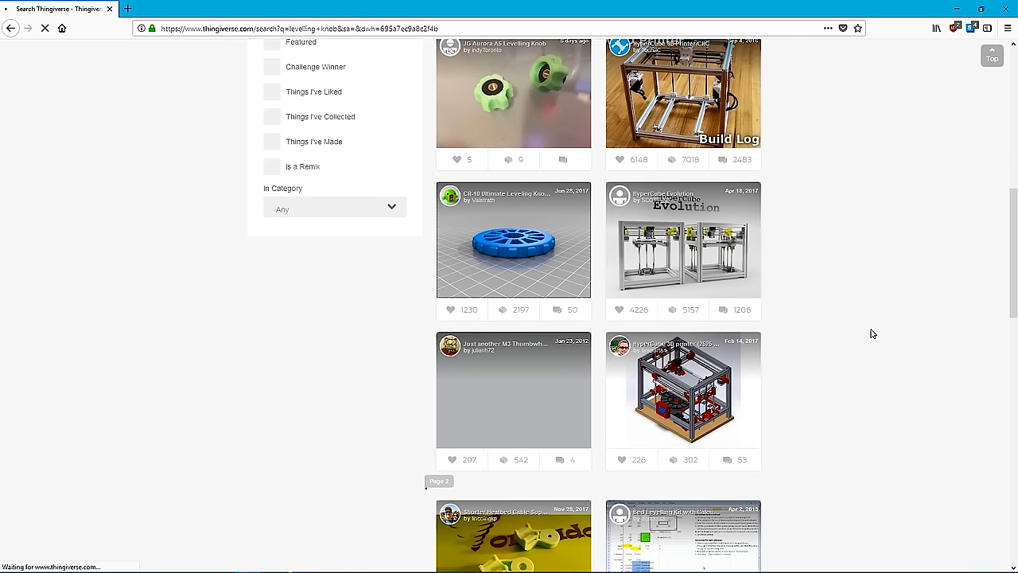
click(512, 239)
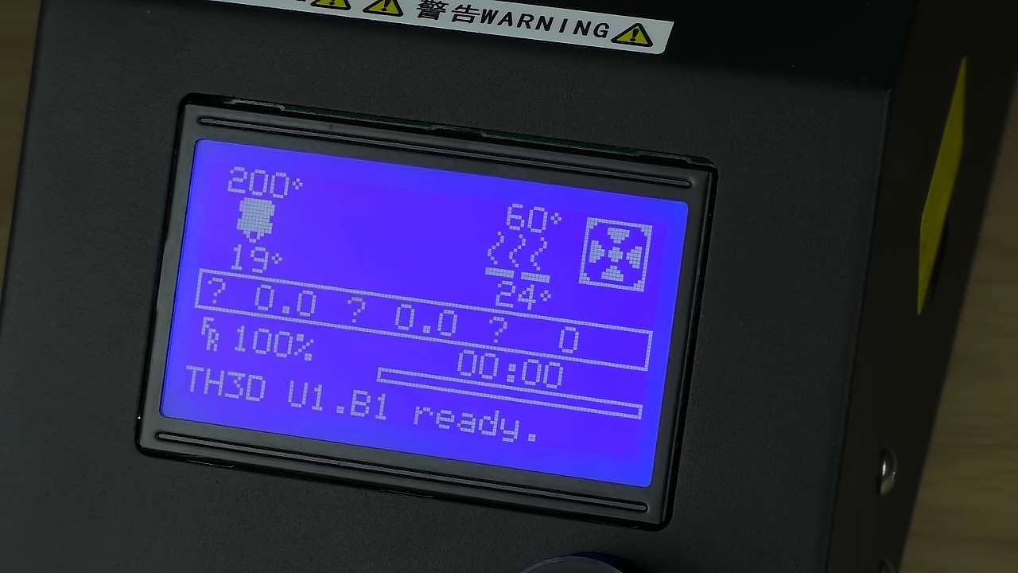
click(525, 548)
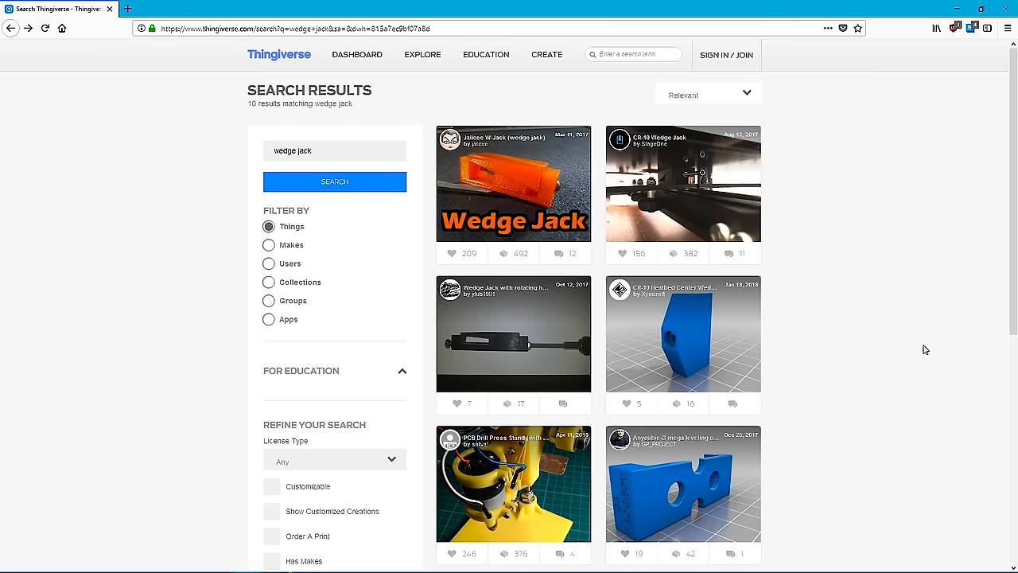
Show the Things results for the 'wedge jack' search
click(512, 183)
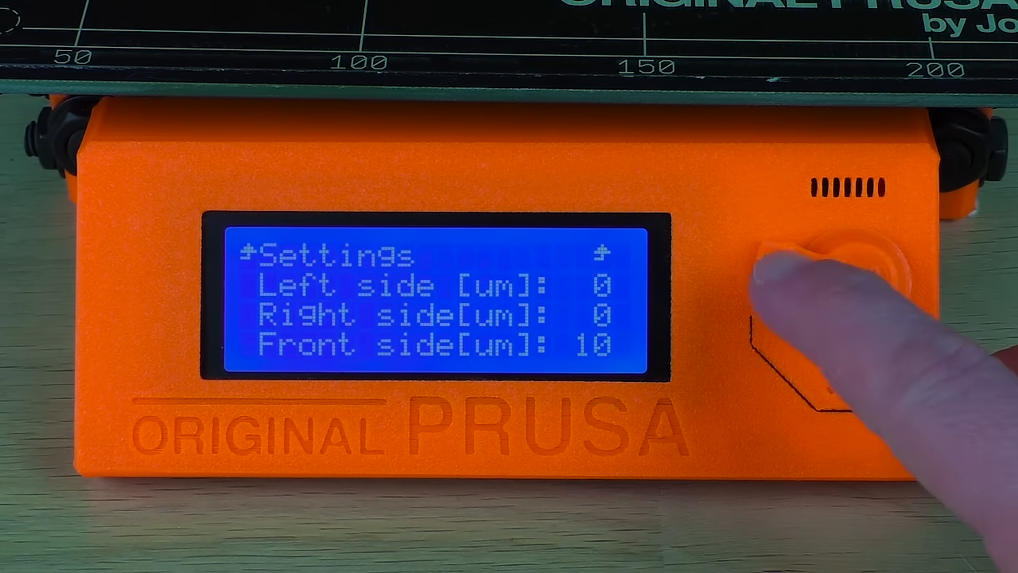
Set Front side to 10 µm and move down to the Rear side entry
click(827, 262)
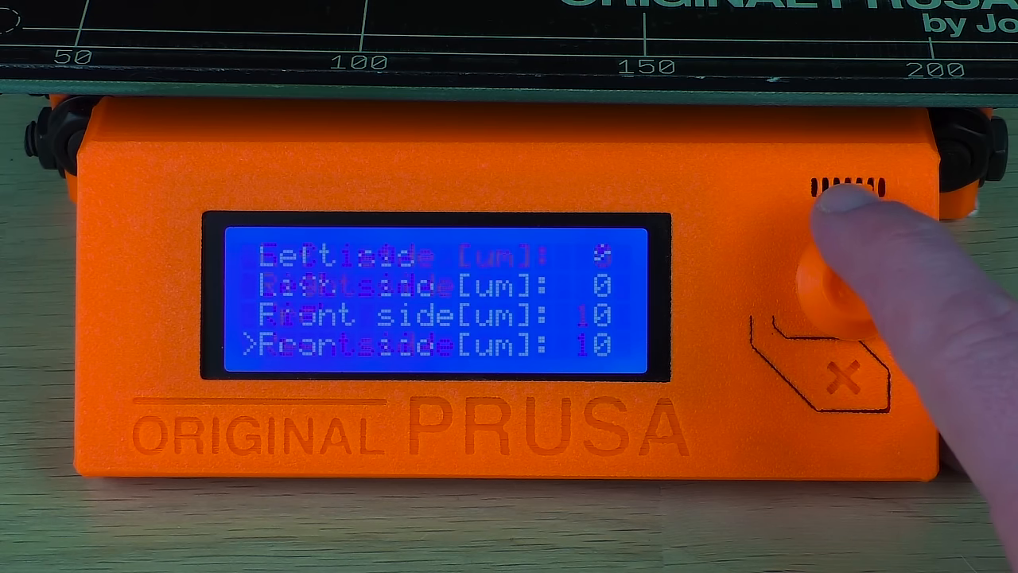
click(843, 271)
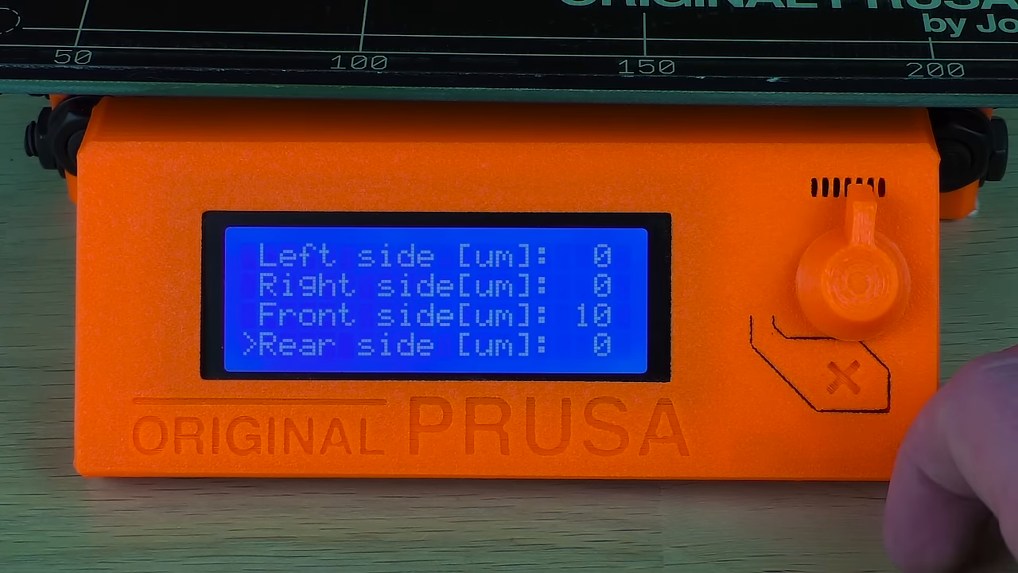